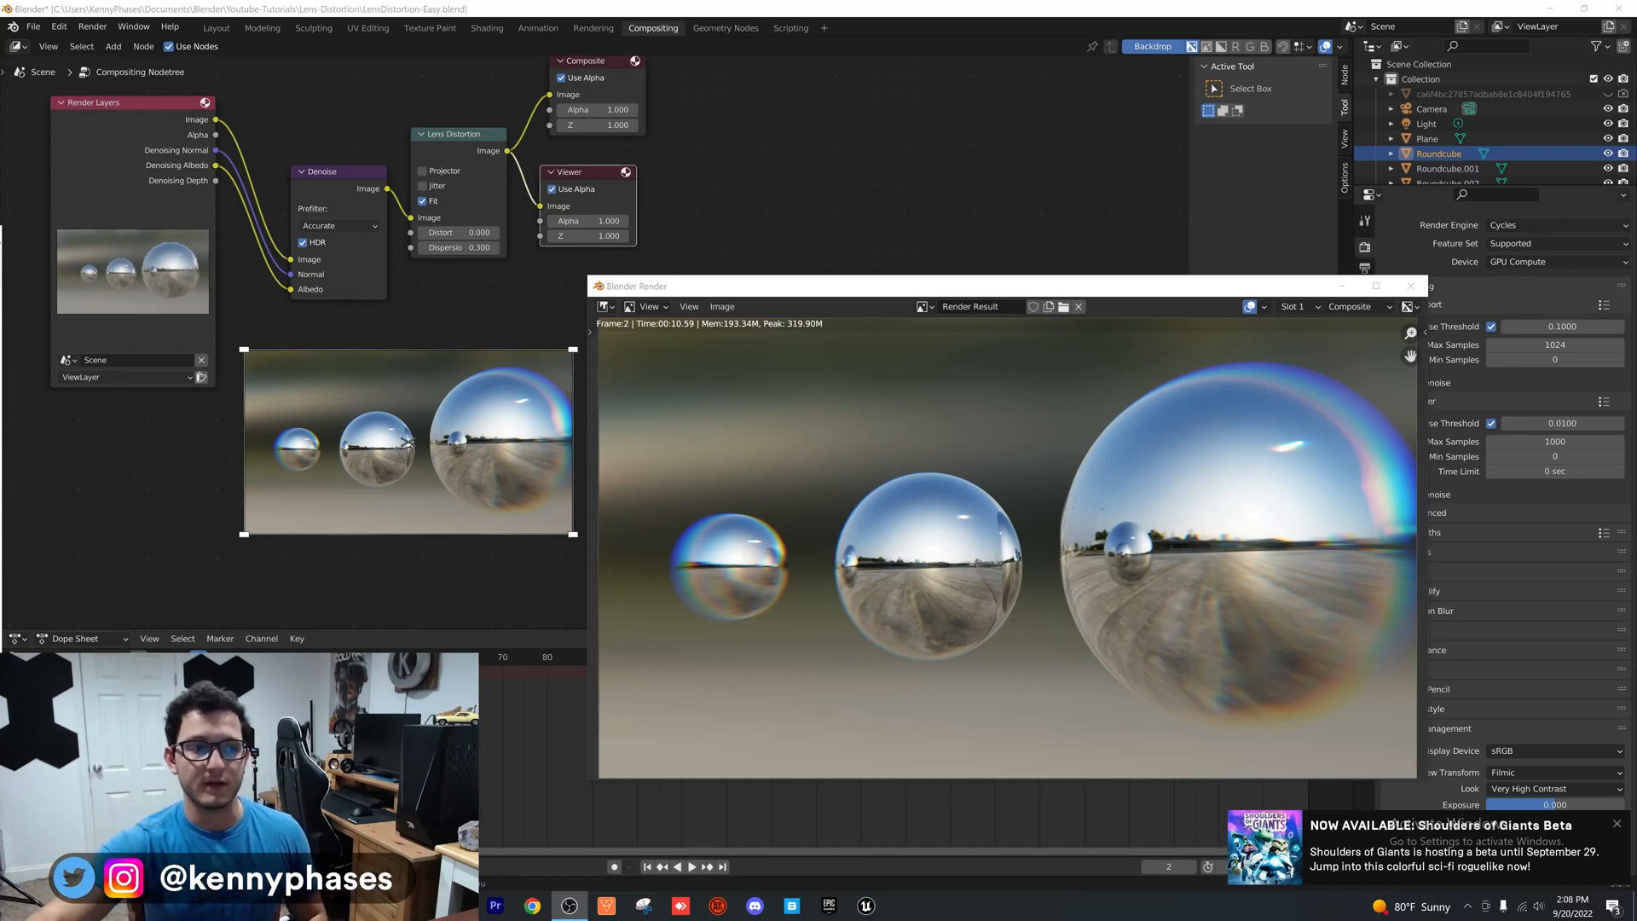
Leave the render window and return to the Layout workspace showing the three spheres.
{"action": "left_click", "coordinate": [216, 27]}
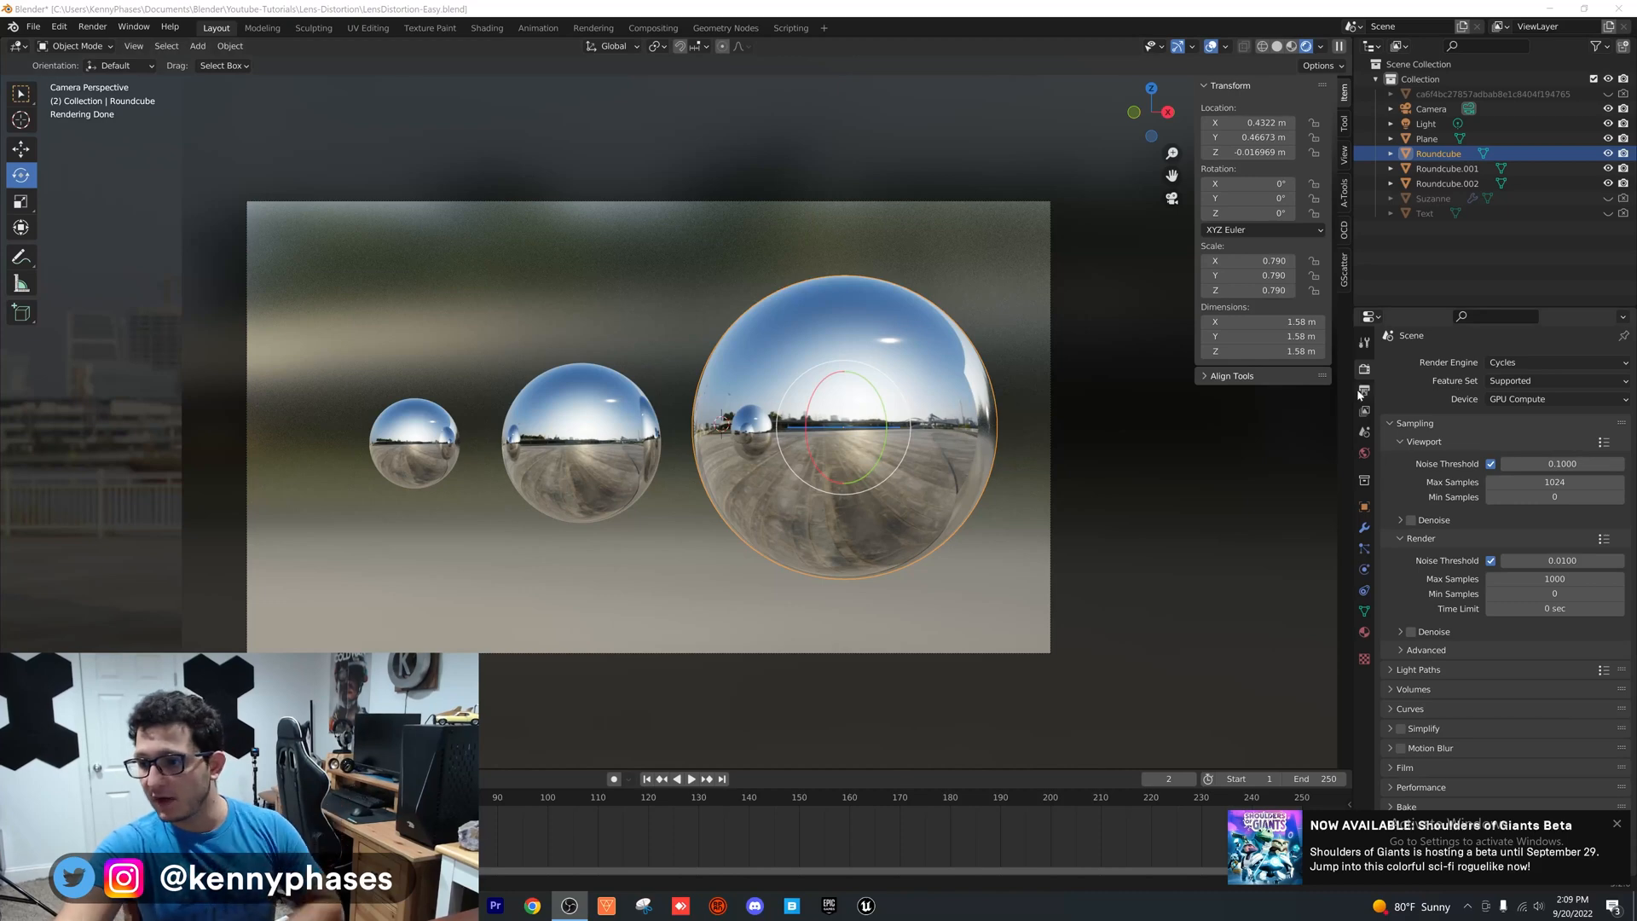
Turn on the Denoising Data pass in View Layer Properties and switch to Compositing.
{"action": "left_click", "coordinate": [1362, 411]}
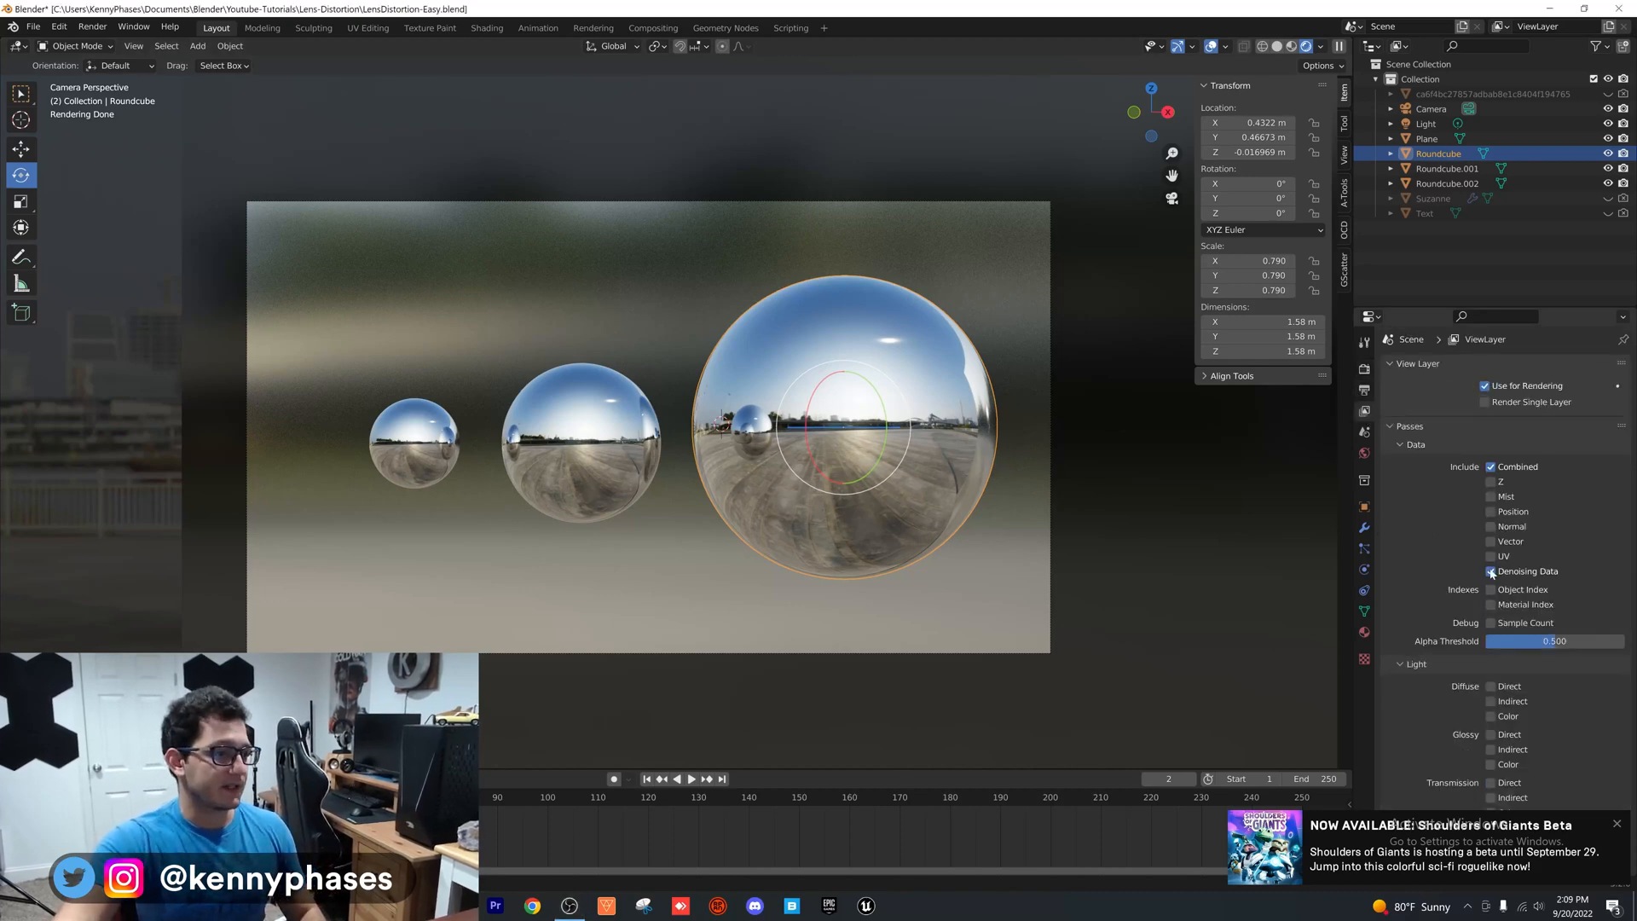
{"action": "left_click", "coordinate": [651, 27]}
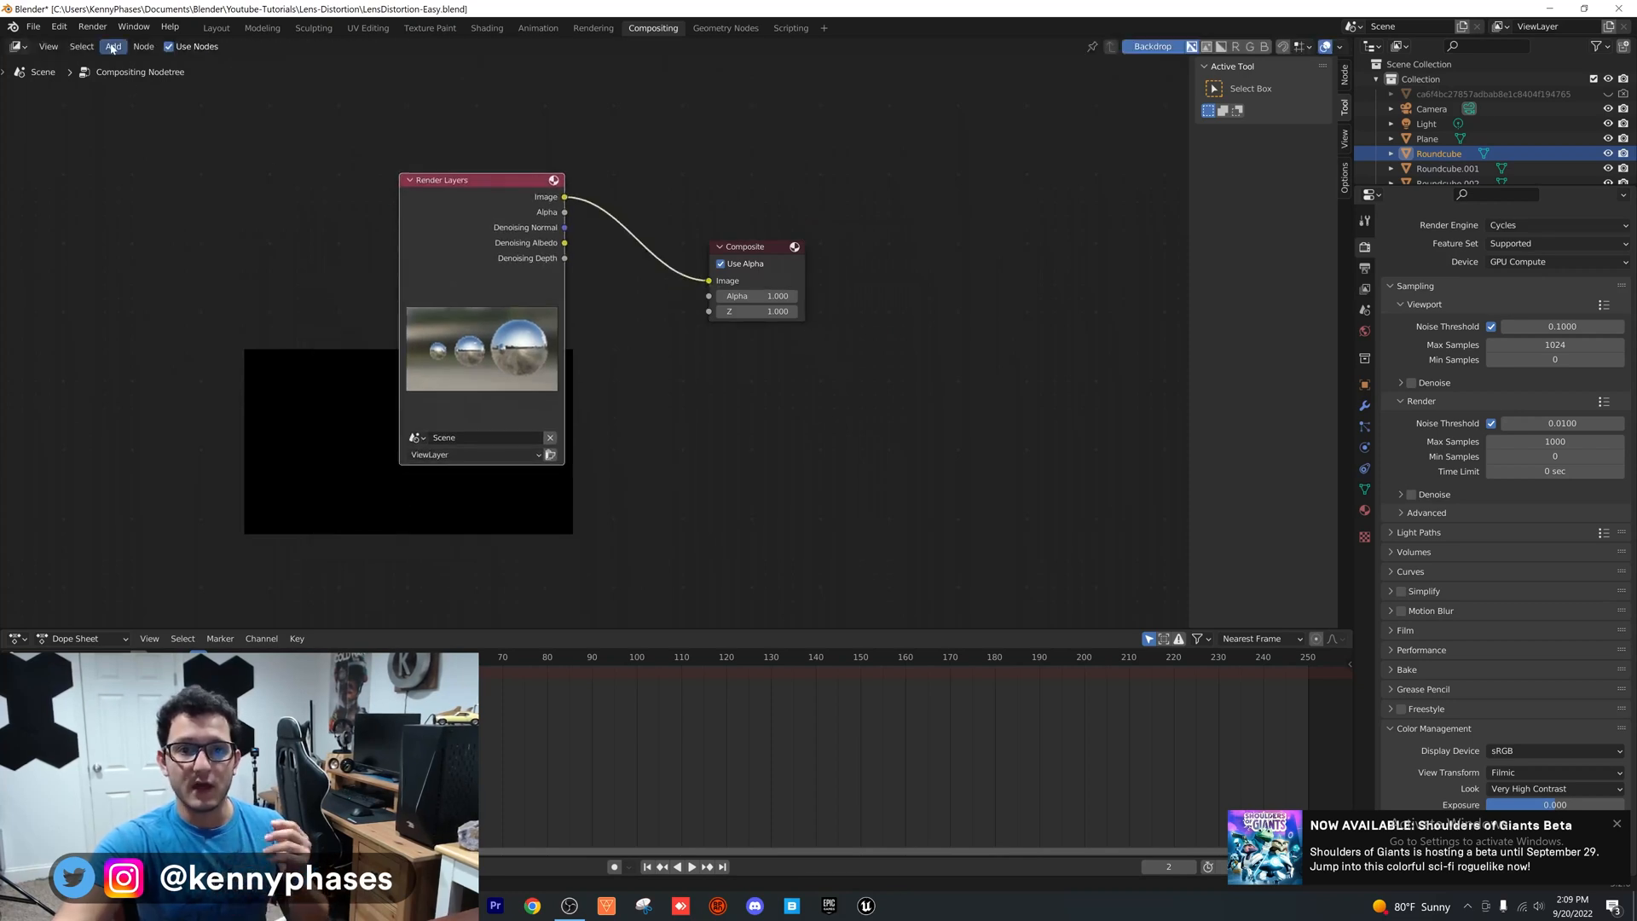
Add a Denoise node via search ('den') between Render Layers and Composite.
{"action": "type", "text": "den"}
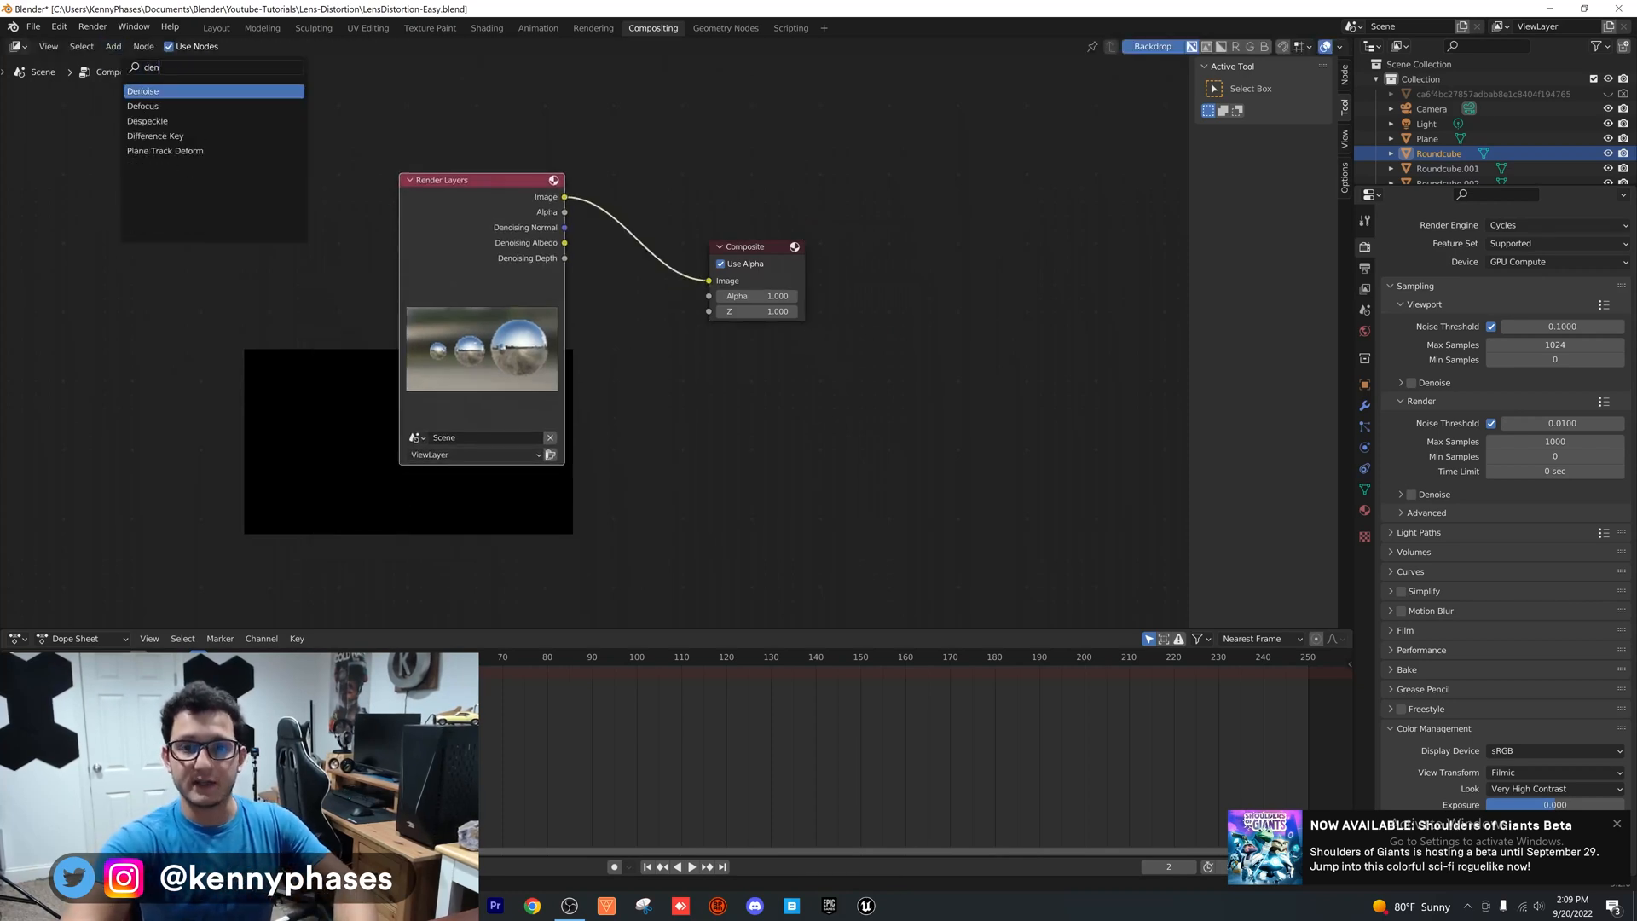
{"action": "left_click", "coordinate": [143, 91]}
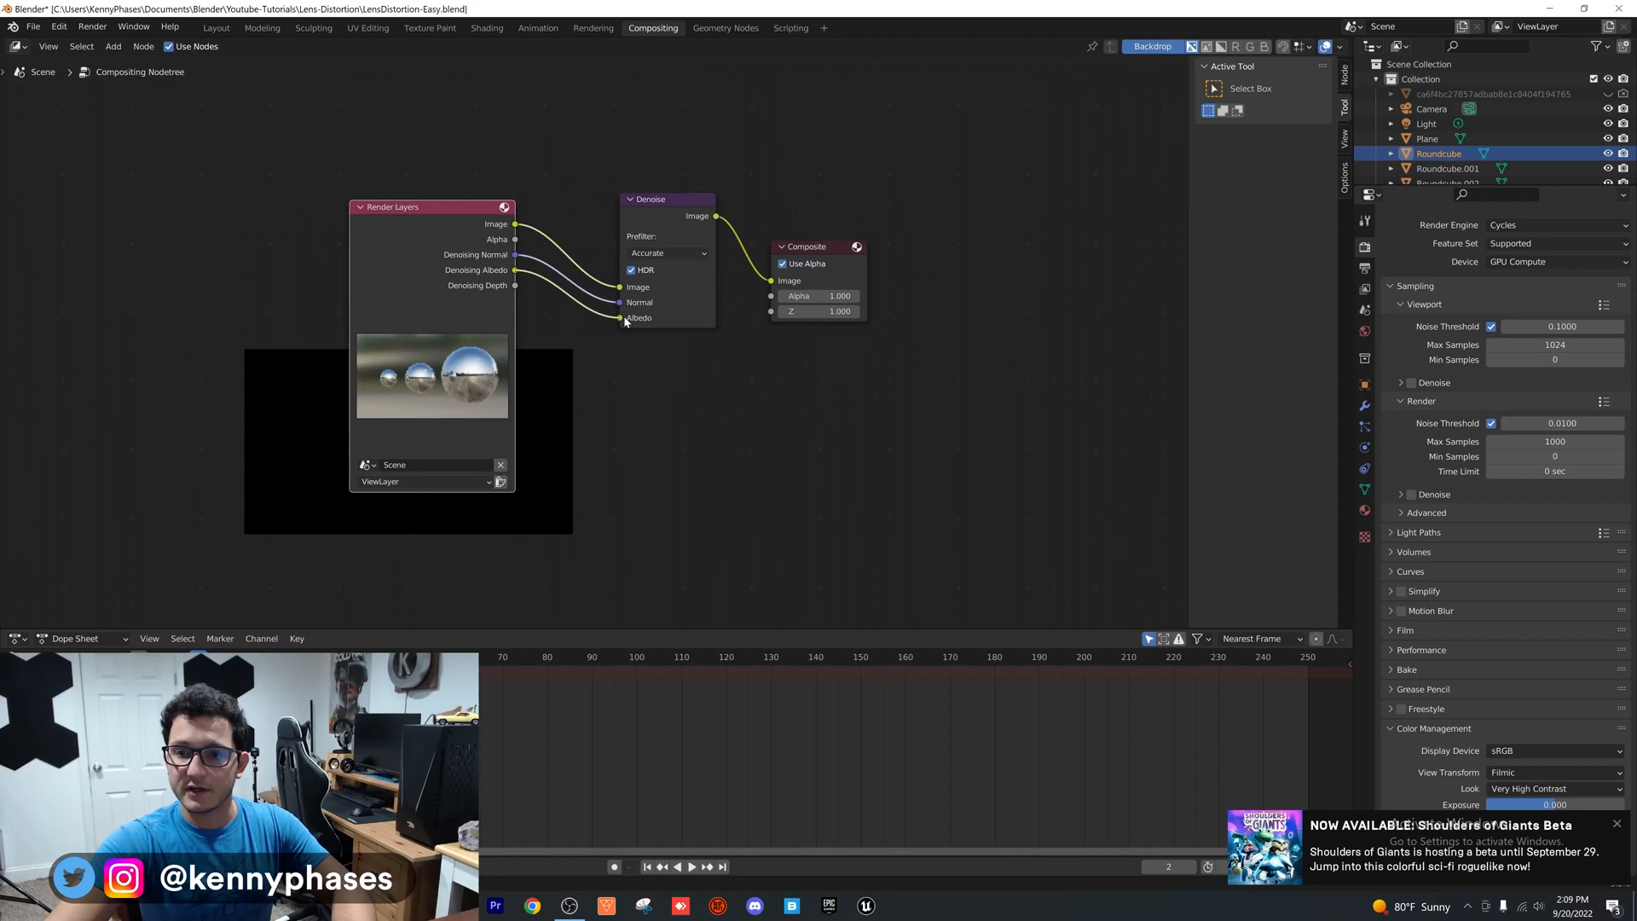
Add Viewer and Lens Distortion nodes, wire the denoised image through Lens Distortion with dispersion 0.4.
{"action": "type", "text": "vie"}
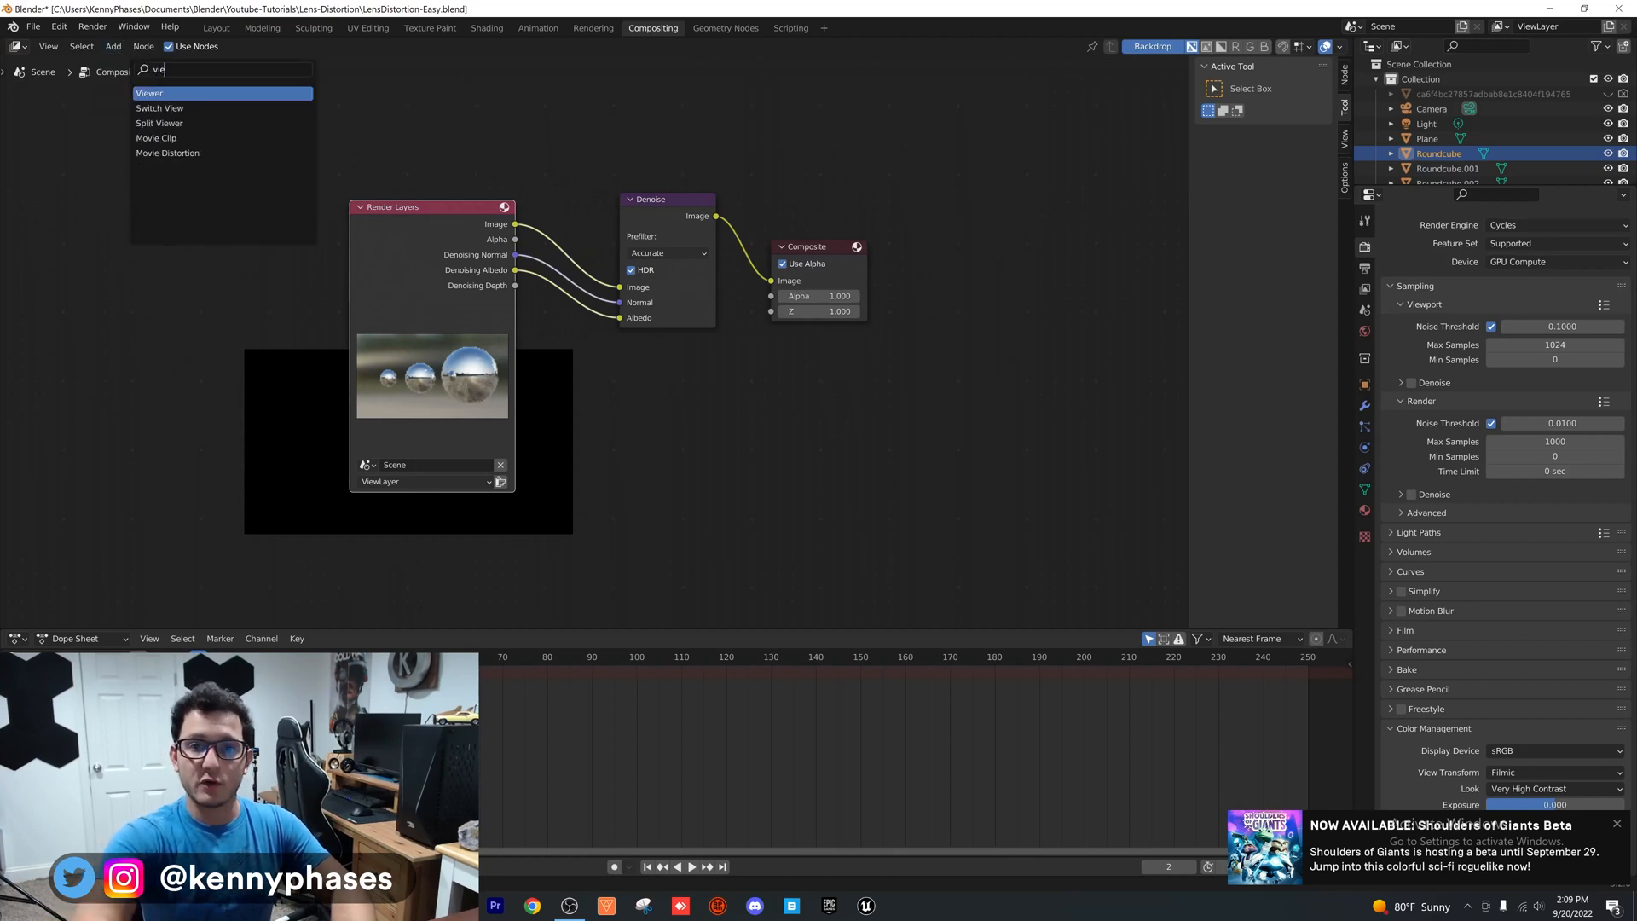
{"action": "left_click", "coordinate": [150, 92]}
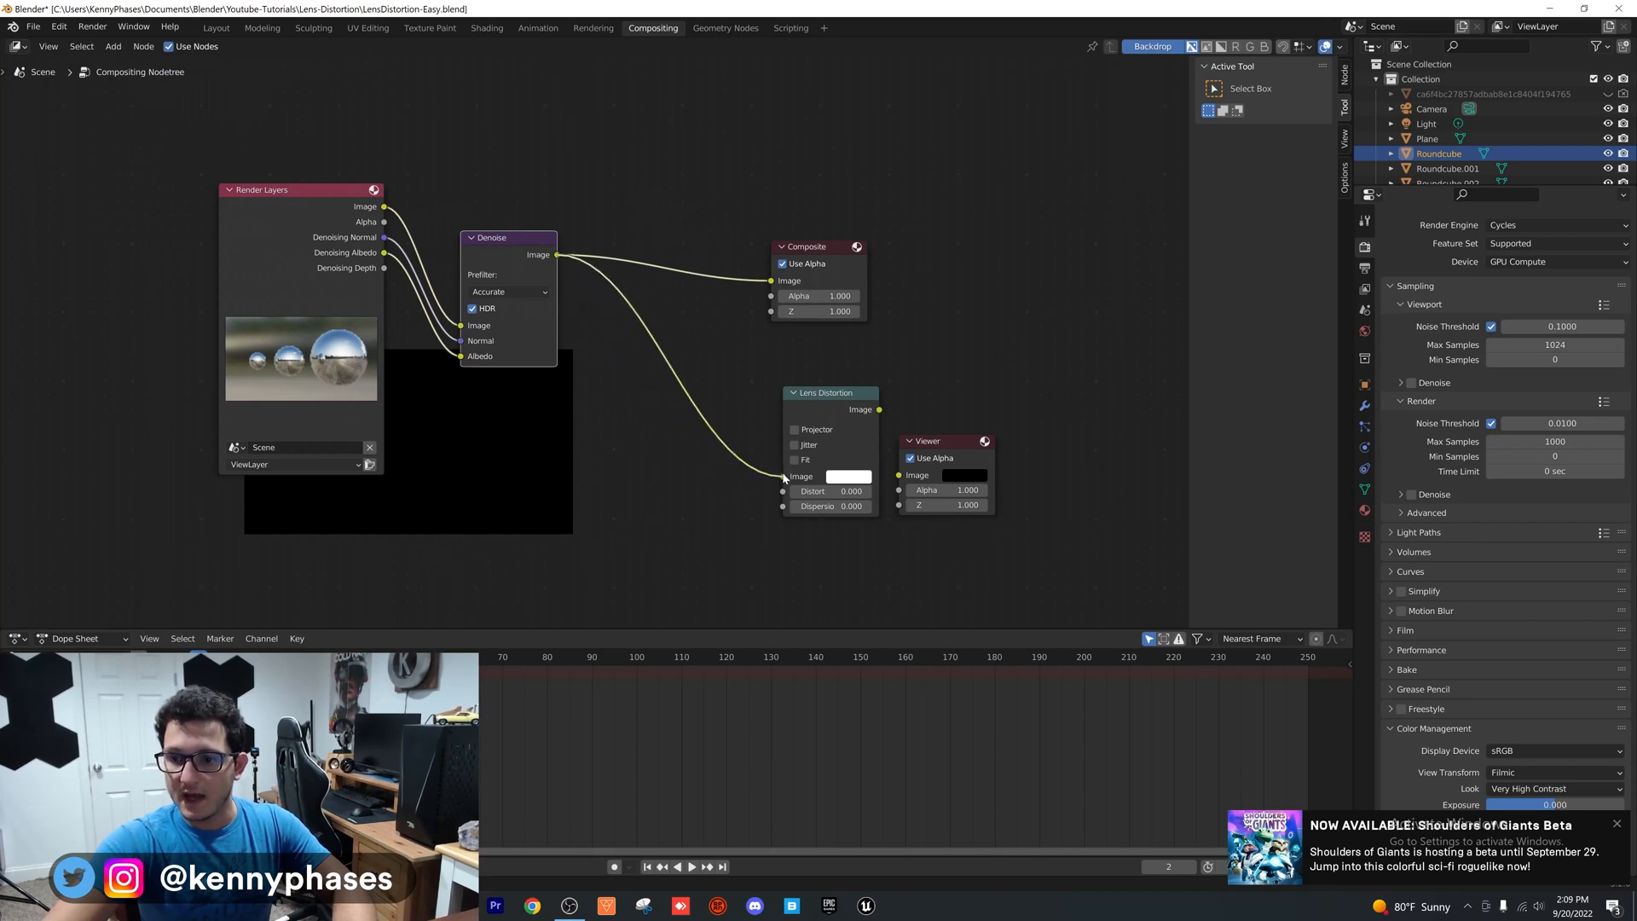
{"action": "left_click_drag", "start_coordinate": [825, 392], "coordinate": [683, 359]}
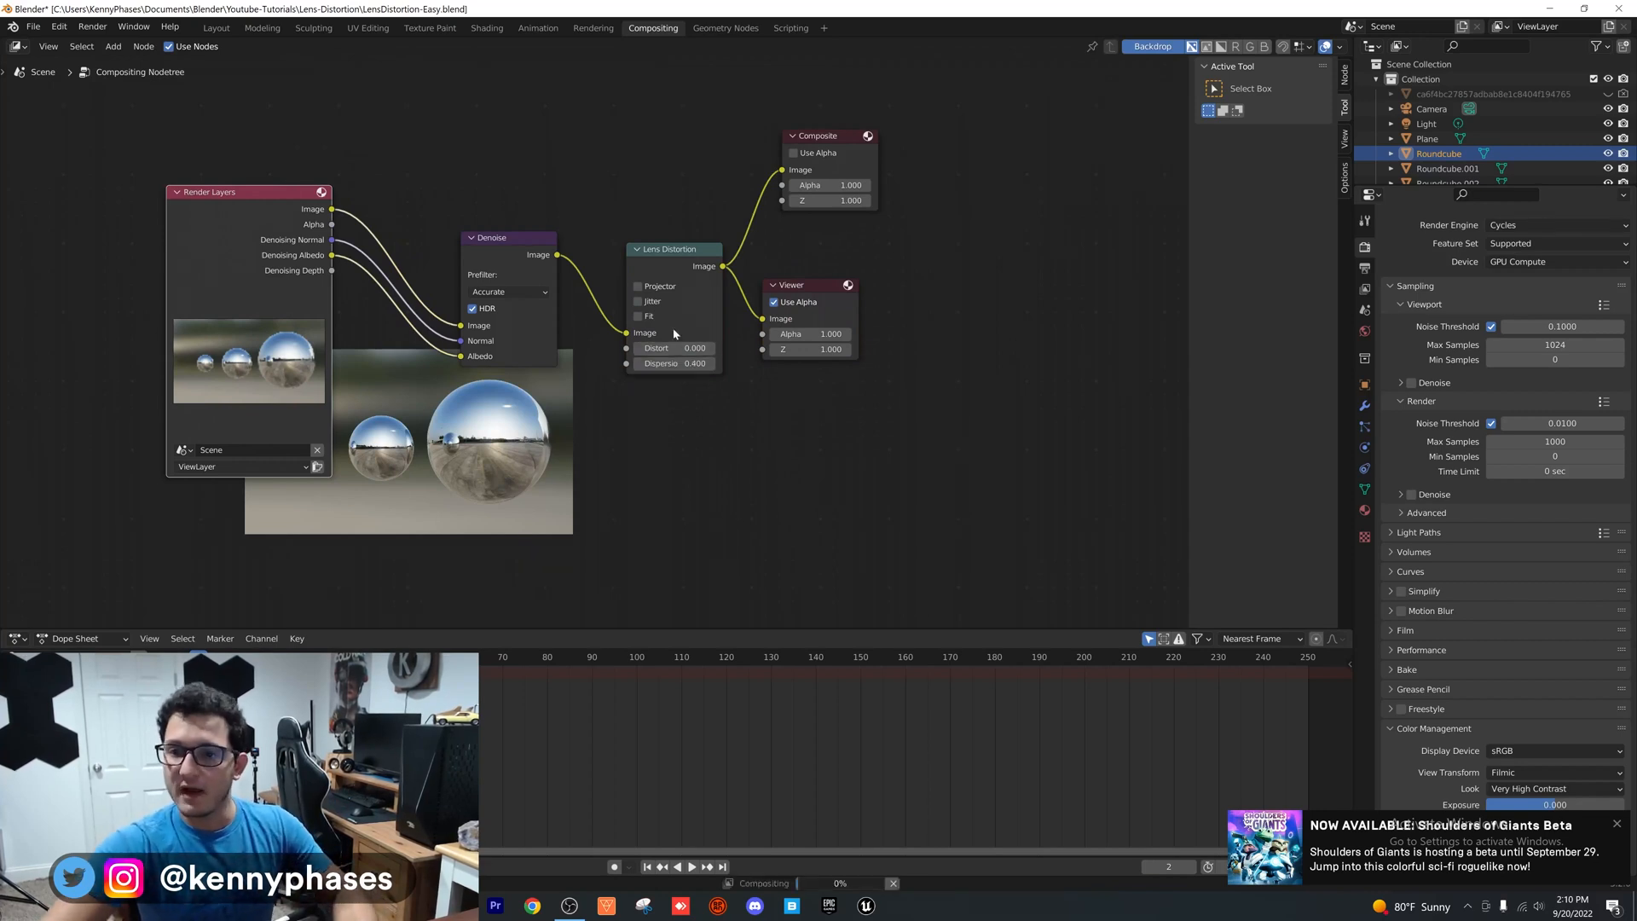
Scale up the backdrop preview to check the colour fringing on the spheres.
{"action": "left_click", "coordinate": [637, 318]}
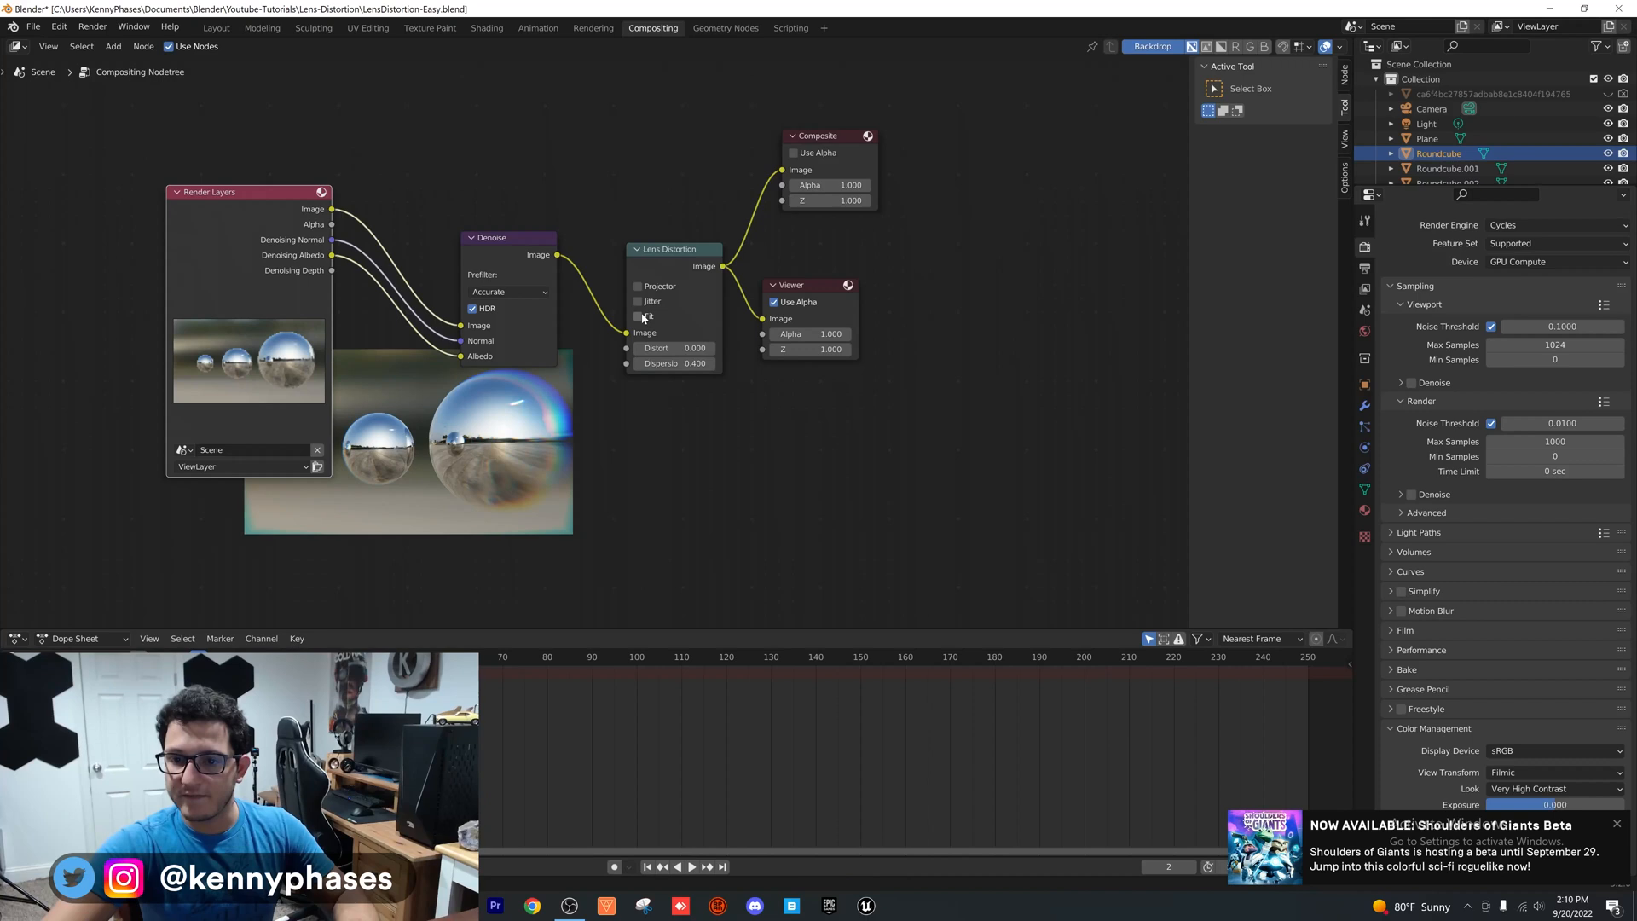
{"action": "left_click", "coordinate": [638, 317]}
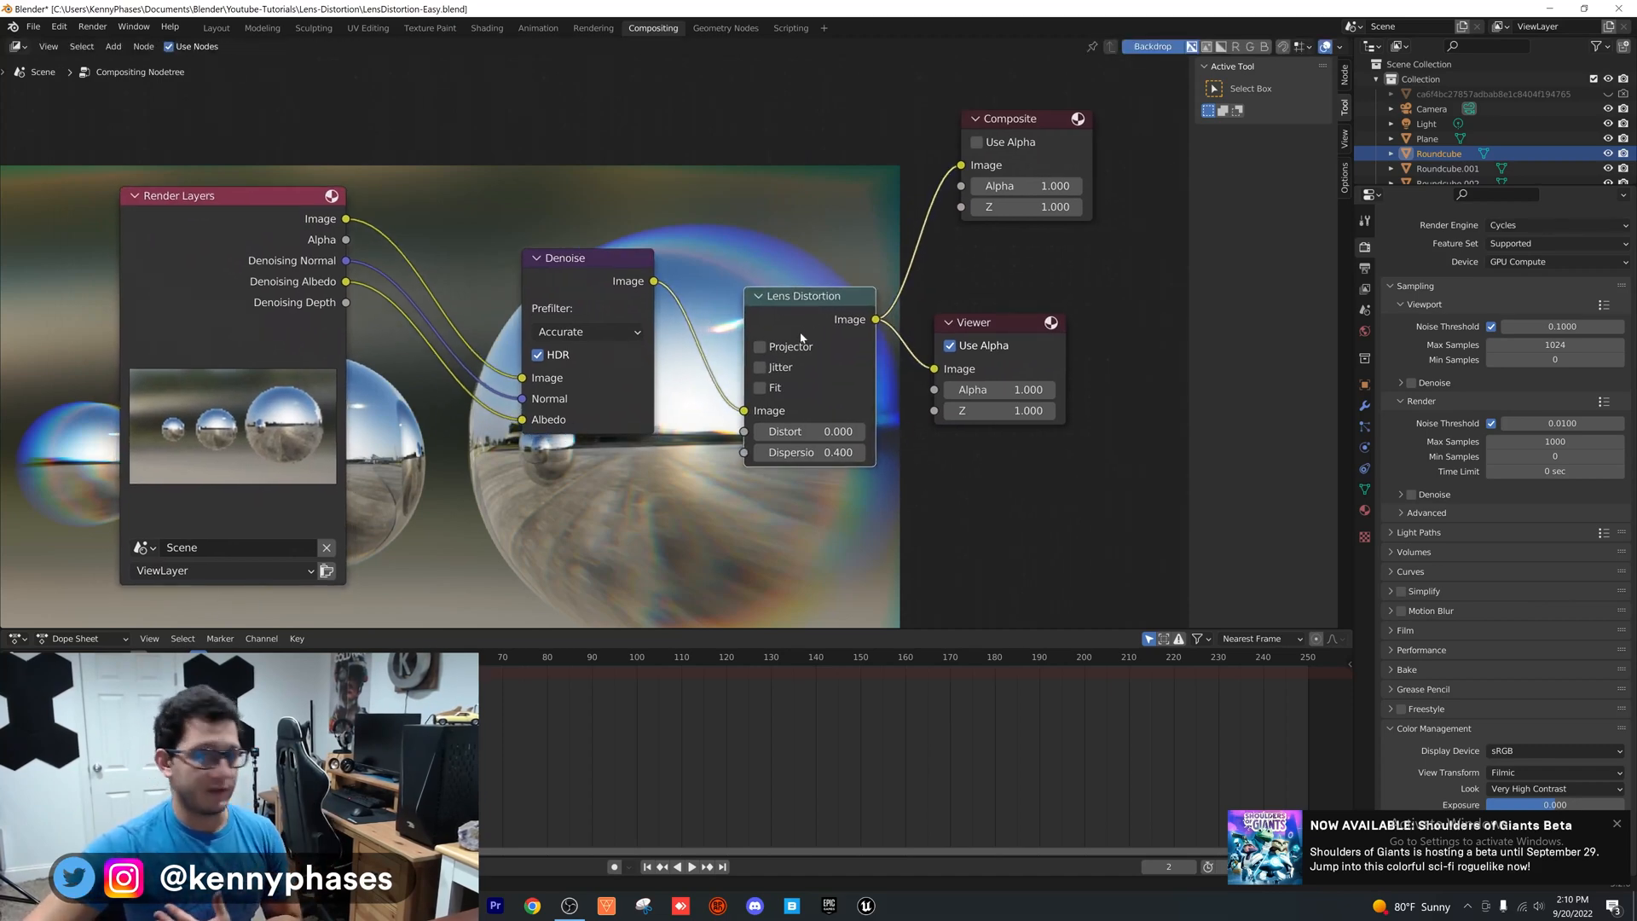
Set Dispersion to 1.0 and enable Fit so the distorted image fills the frame.
{"action": "double_click", "coordinate": [808, 452]}
{"action": "type", "text": "1.000"}
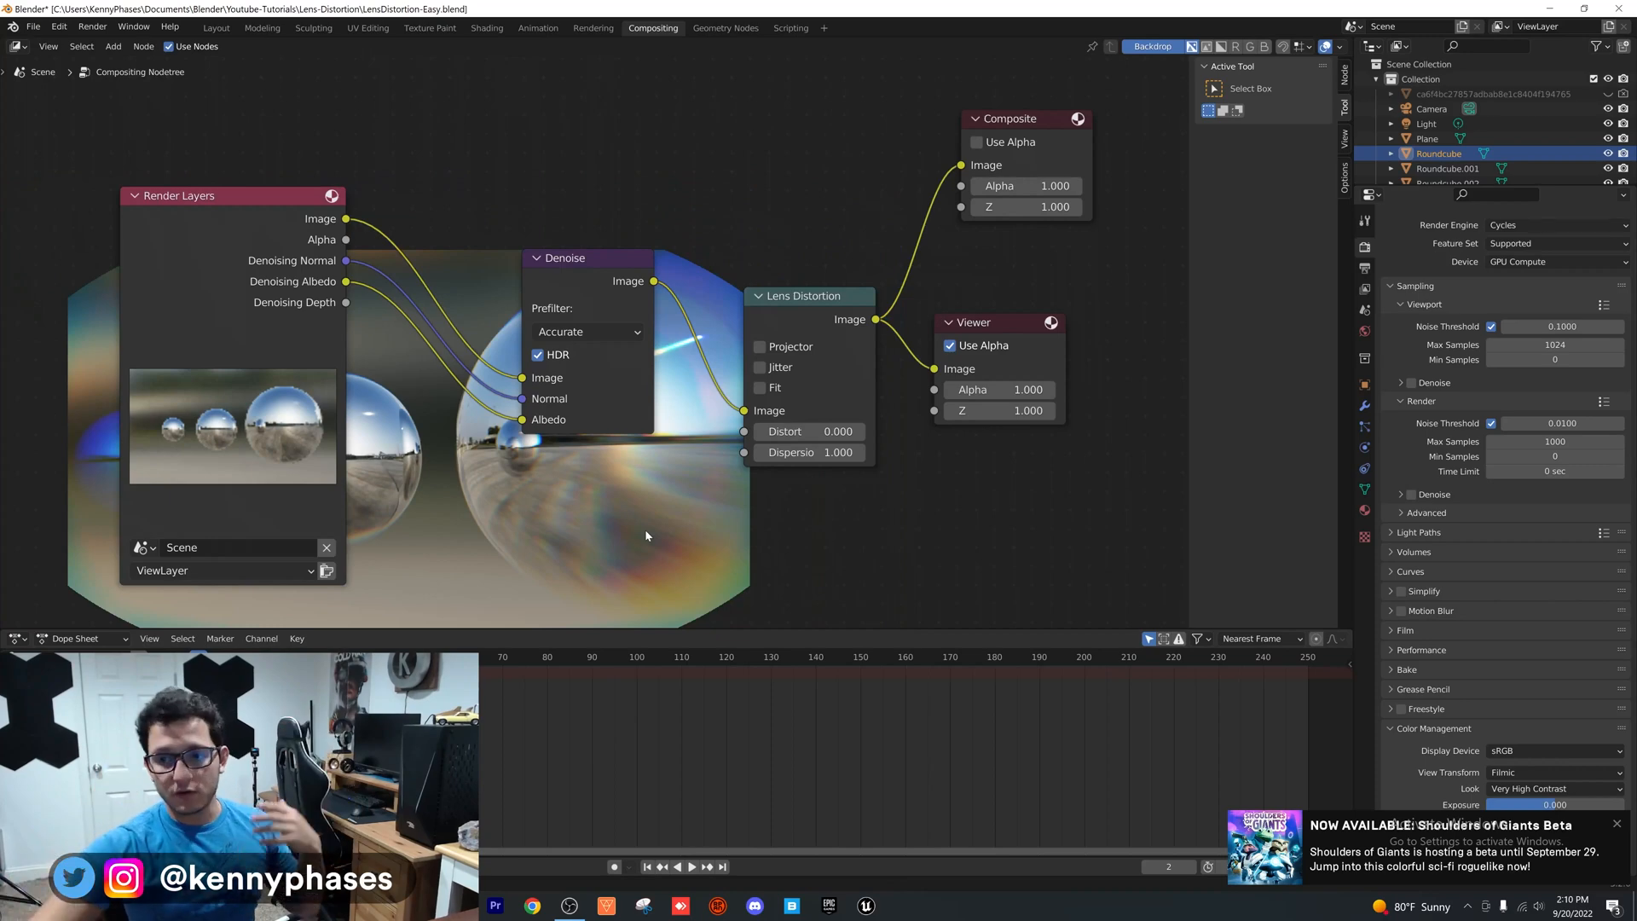
{"action": "left_click", "coordinate": [760, 387]}
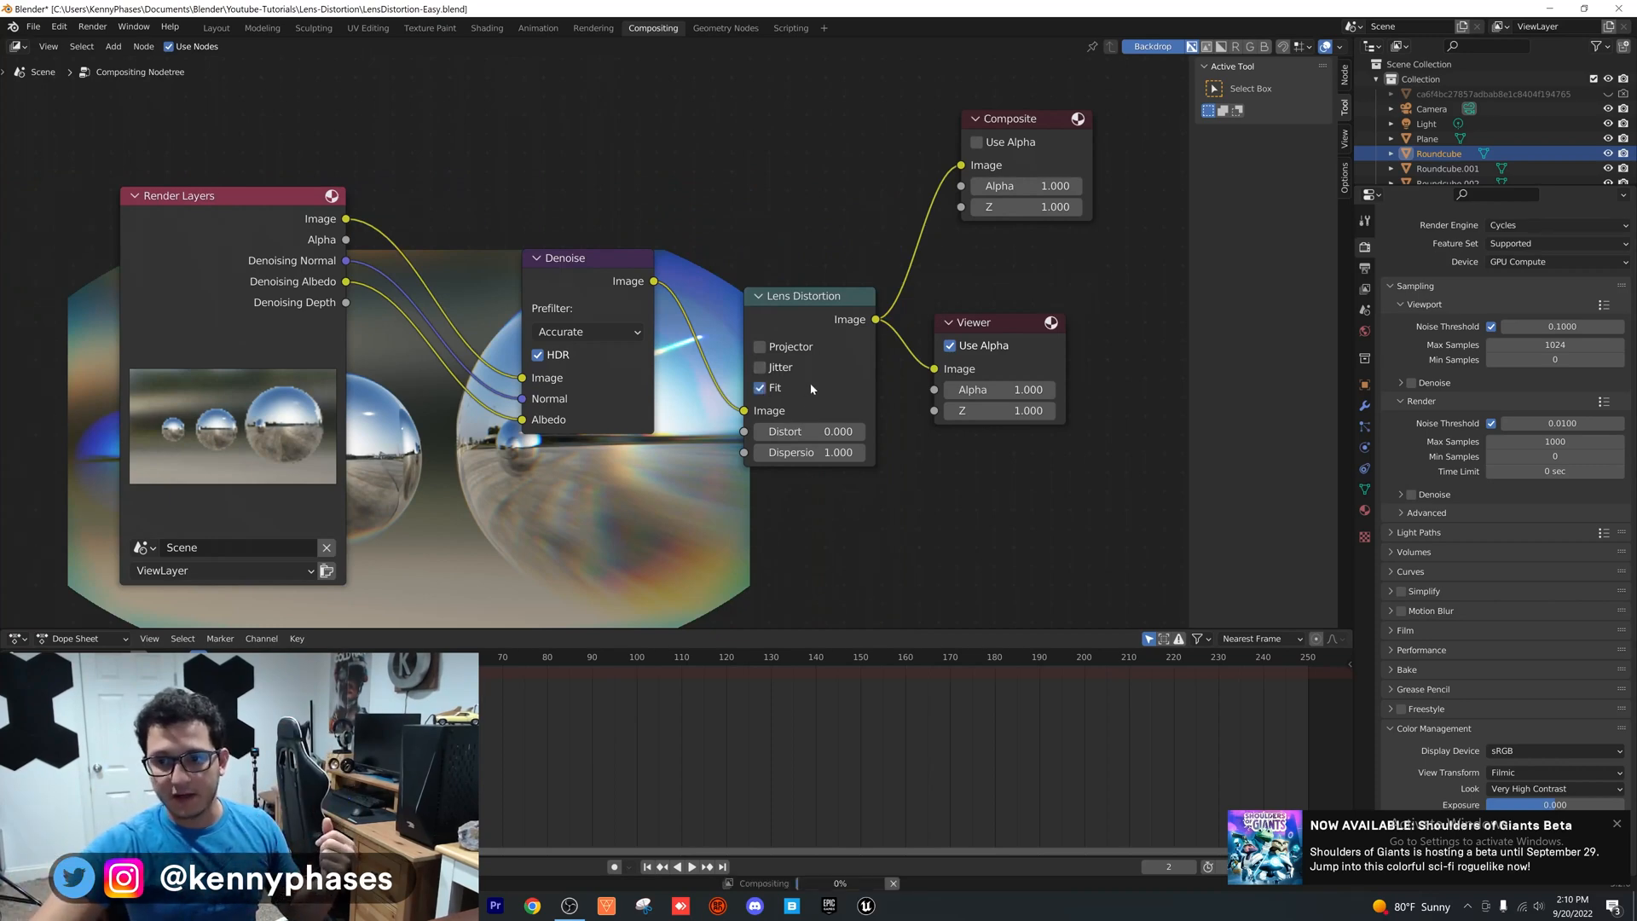
{"action": "mouse_move", "coordinate": [774, 387]}
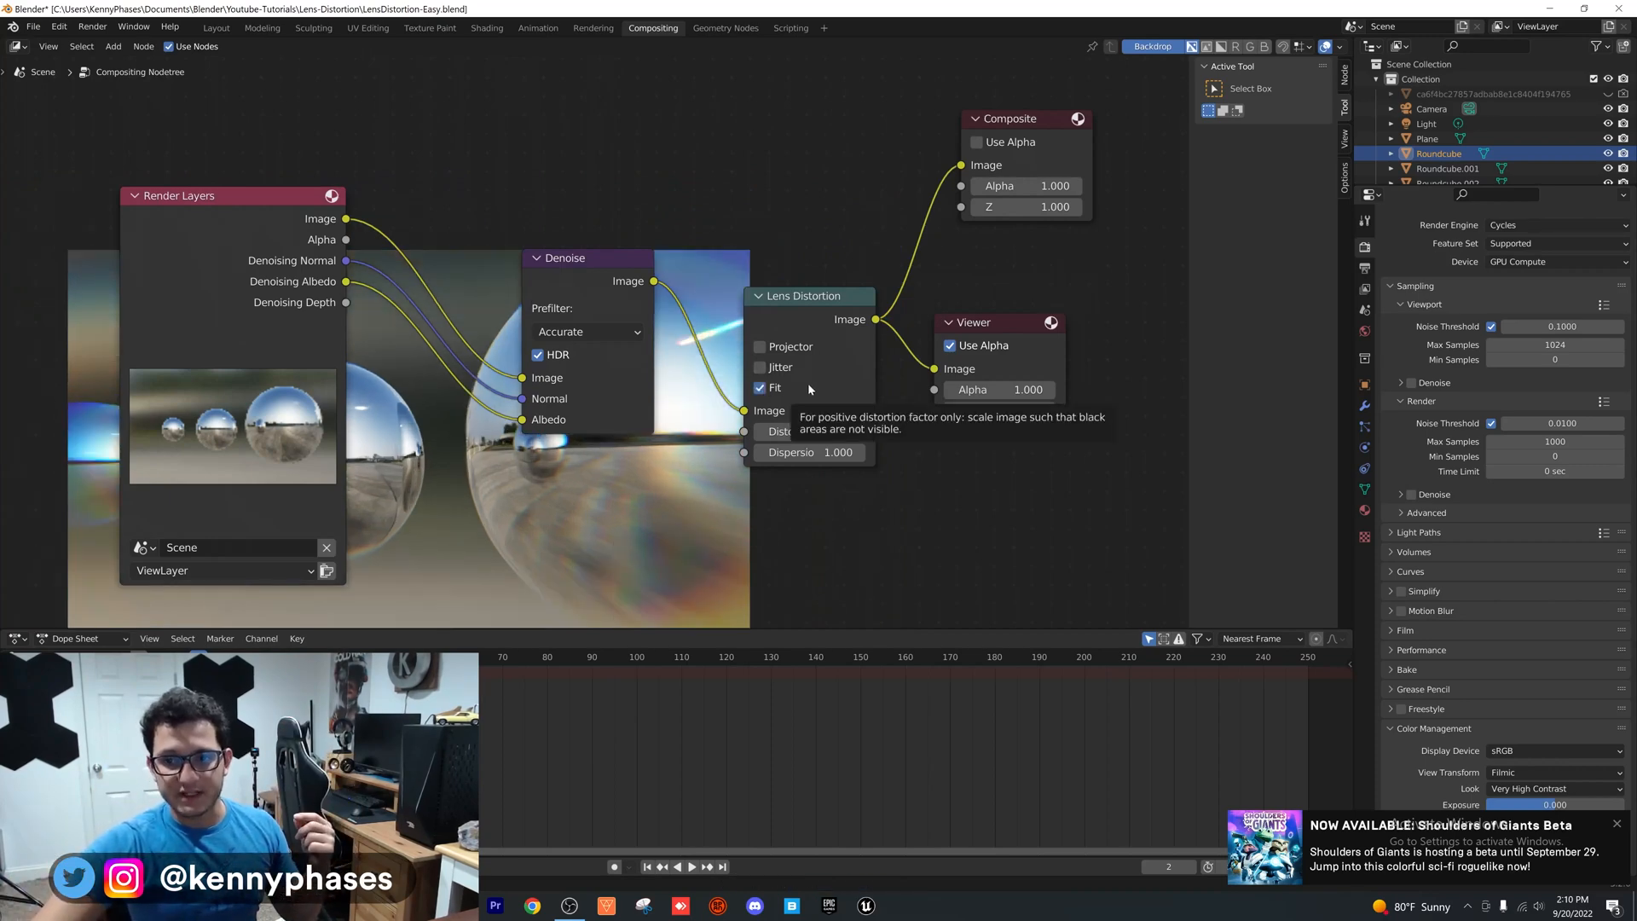
{"action": "scroll", "scroll_direction": "down", "scroll_amount": 3}
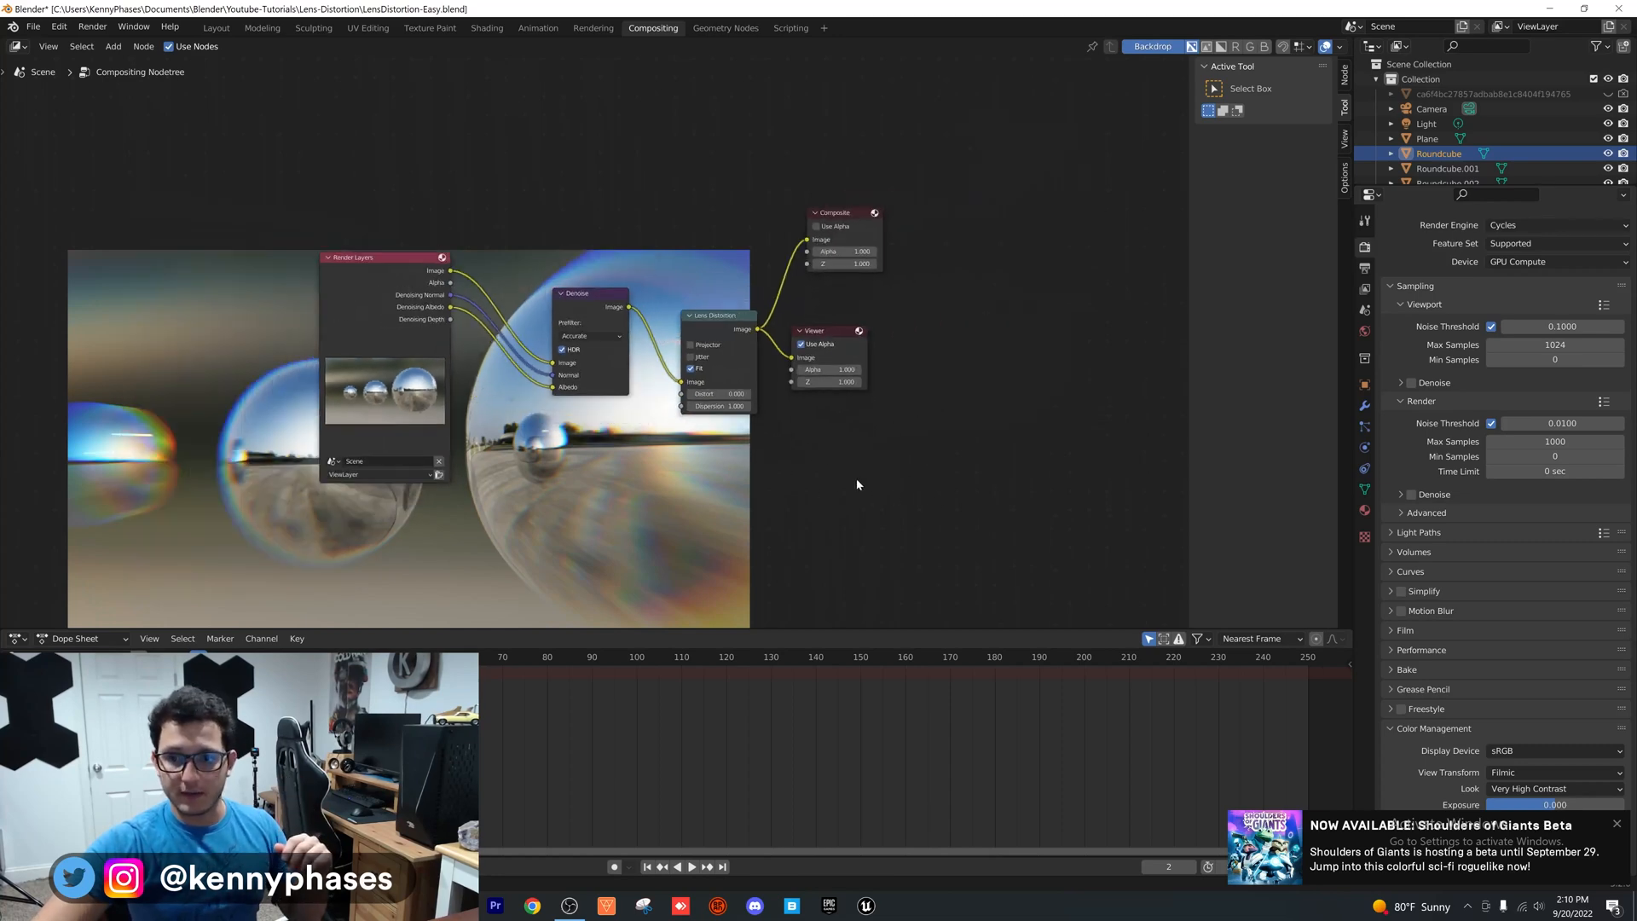